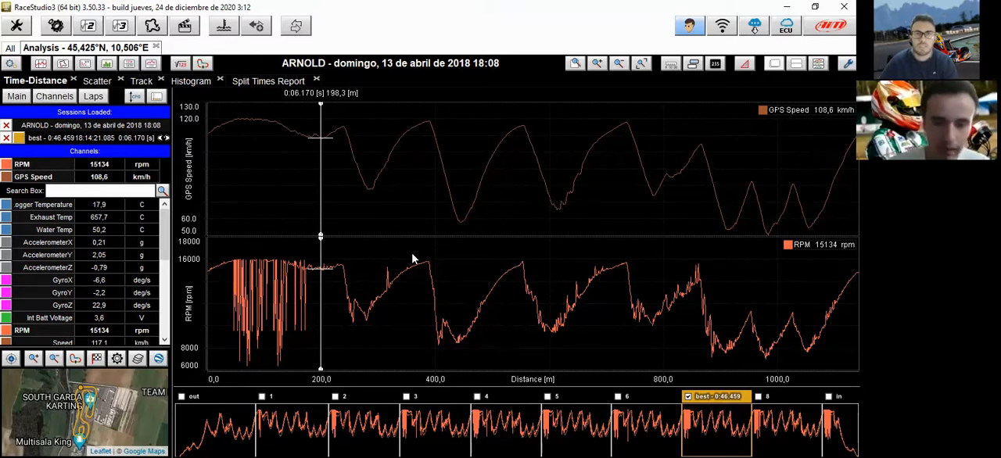
mouse_move(593, 225)
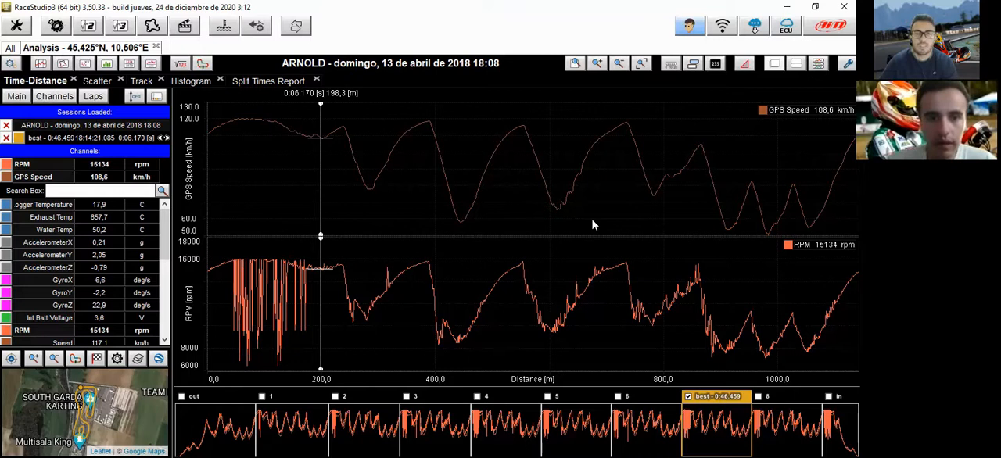
mouse_move(316, 291)
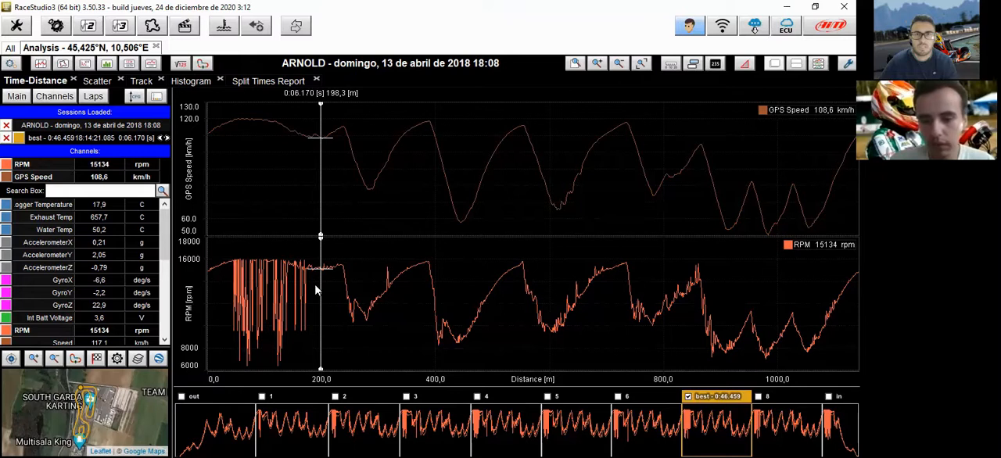
mouse_move(363, 325)
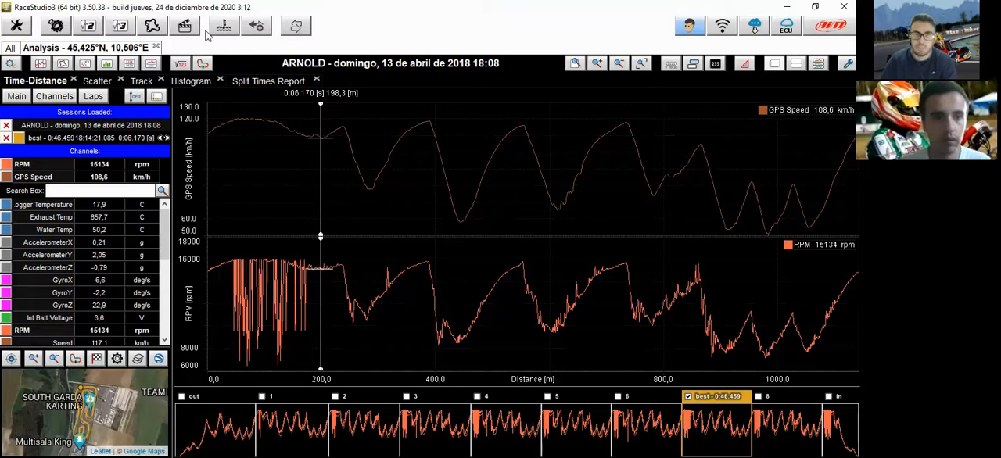
Check the Utilities page's WiFi network list for the connected network, then dismiss it
left_click(295, 25)
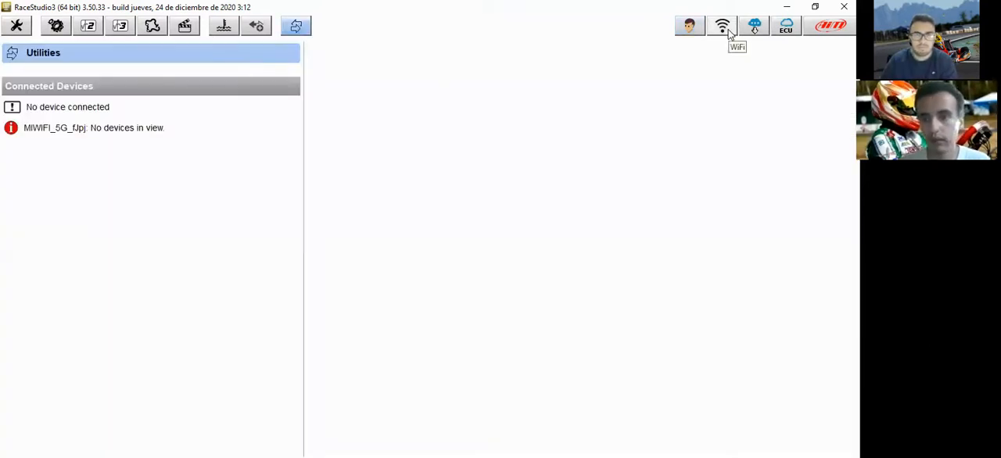
left_click(723, 25)
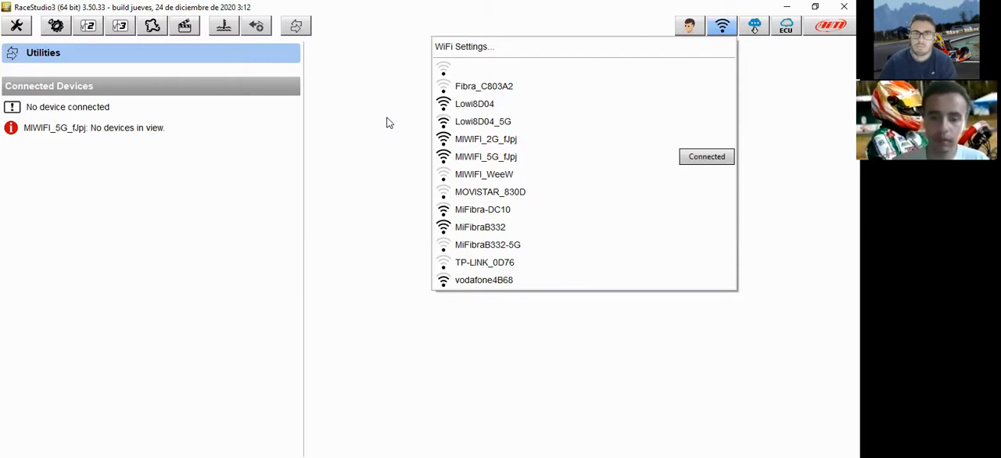
left_click(295, 25)
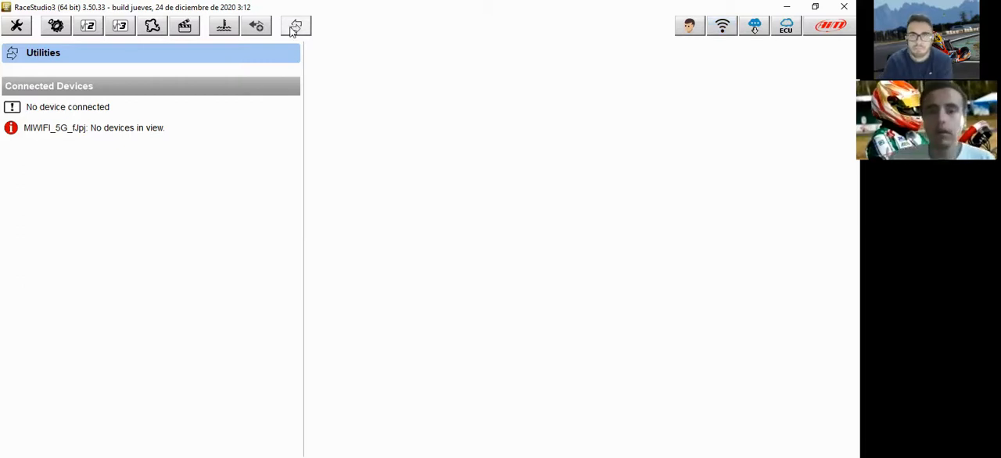
left_click(294, 25)
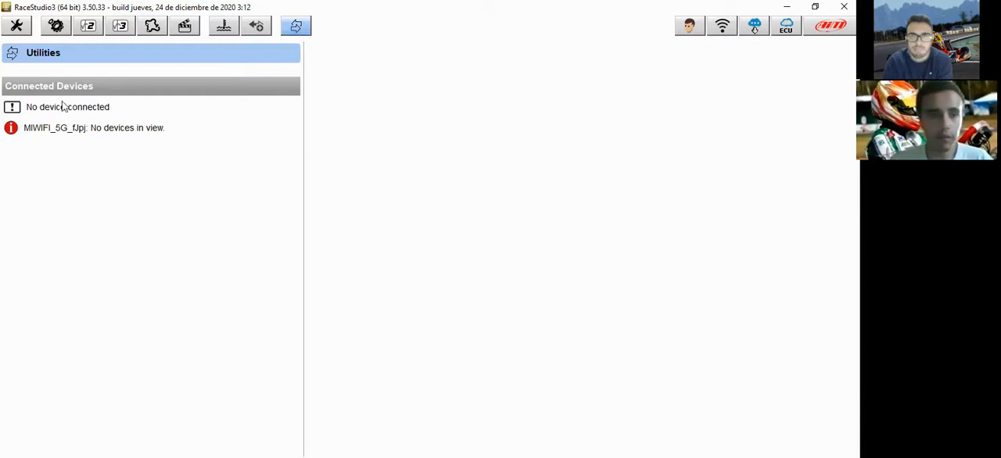
mouse_move(90, 46)
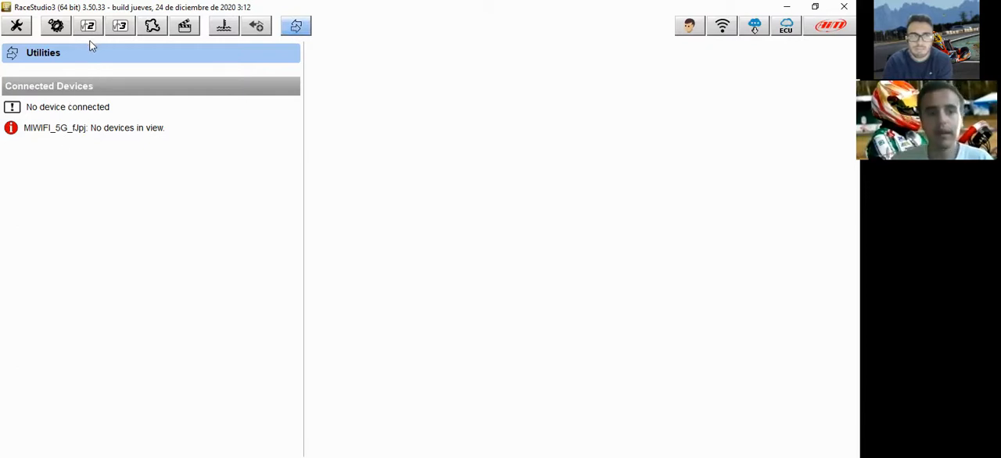
mouse_move(88, 25)
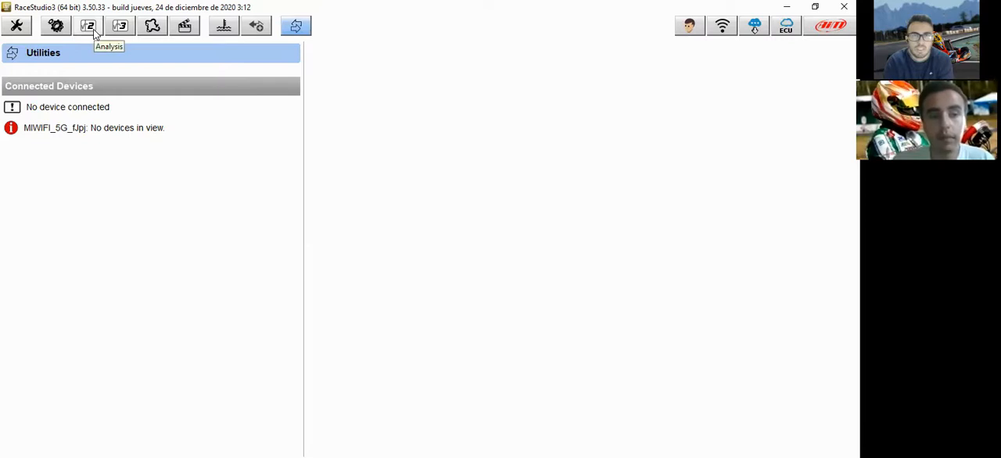
mouse_move(124, 35)
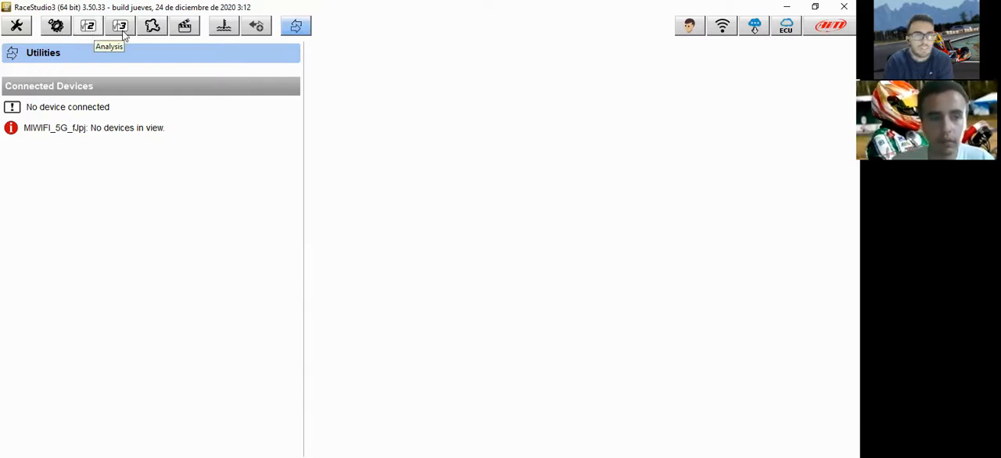
mouse_move(123, 39)
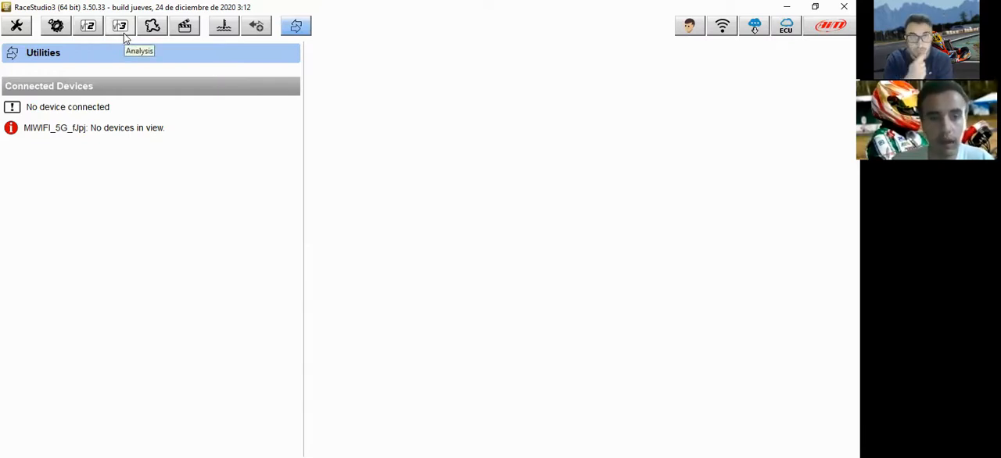
left_click(121, 25)
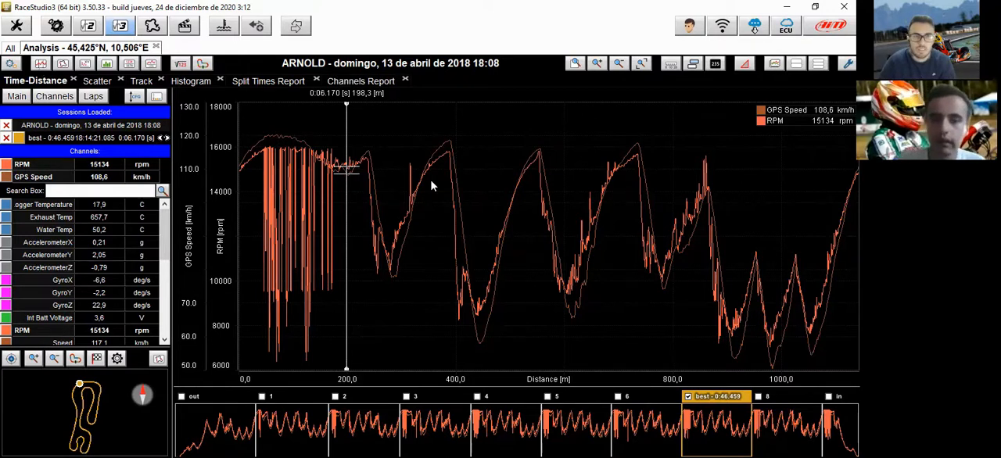
mouse_move(401, 269)
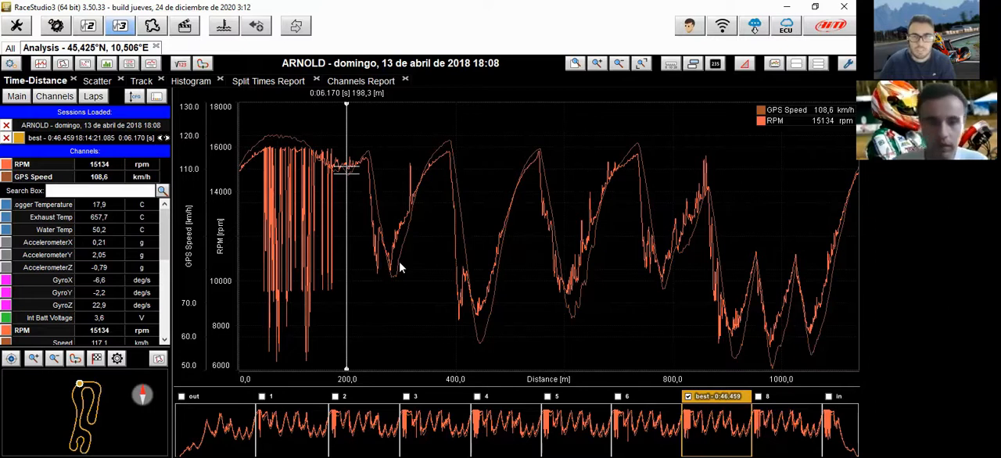
mouse_move(607, 348)
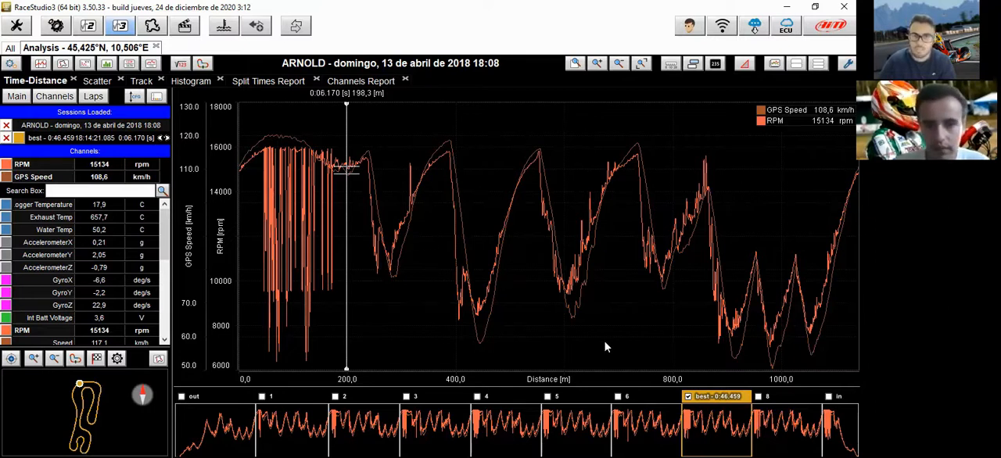
mouse_move(352, 185)
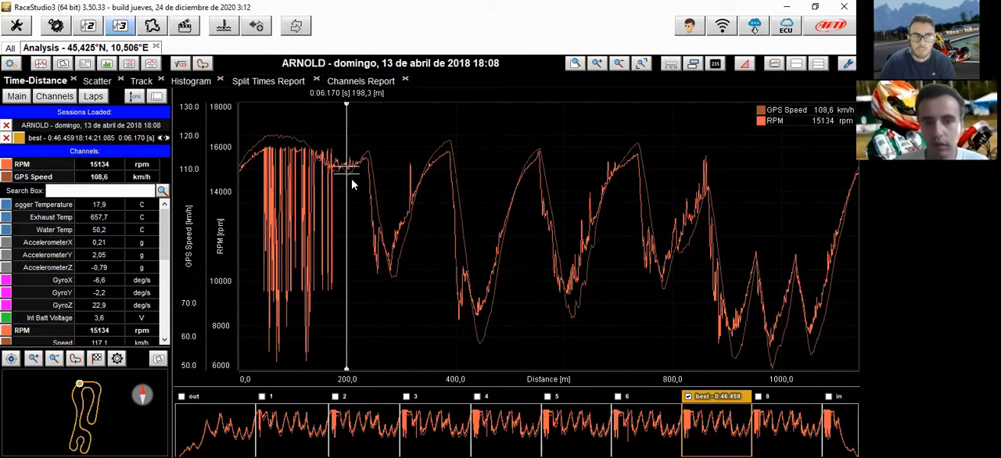
mouse_move(387, 283)
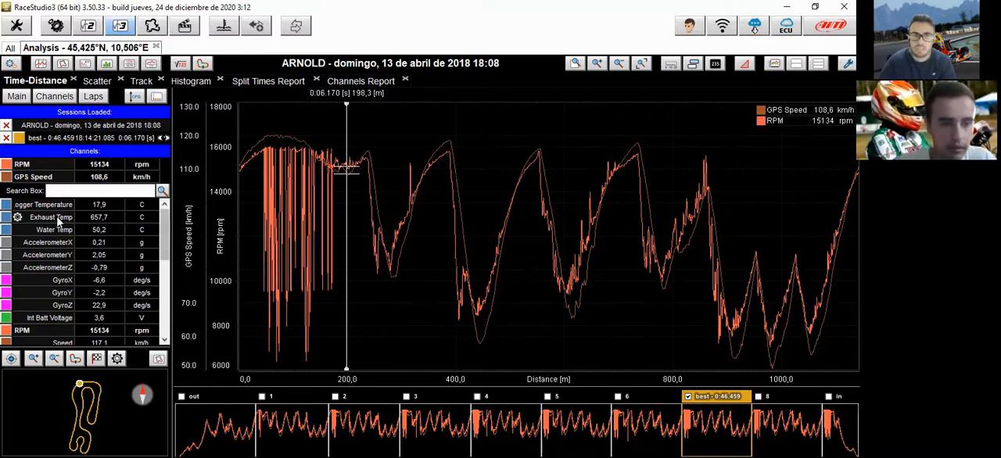
mouse_move(61, 228)
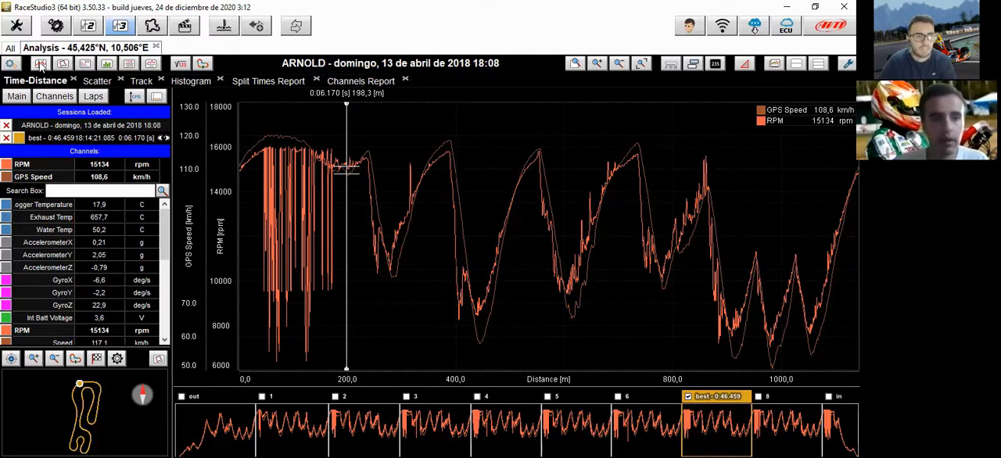
mouse_move(41, 62)
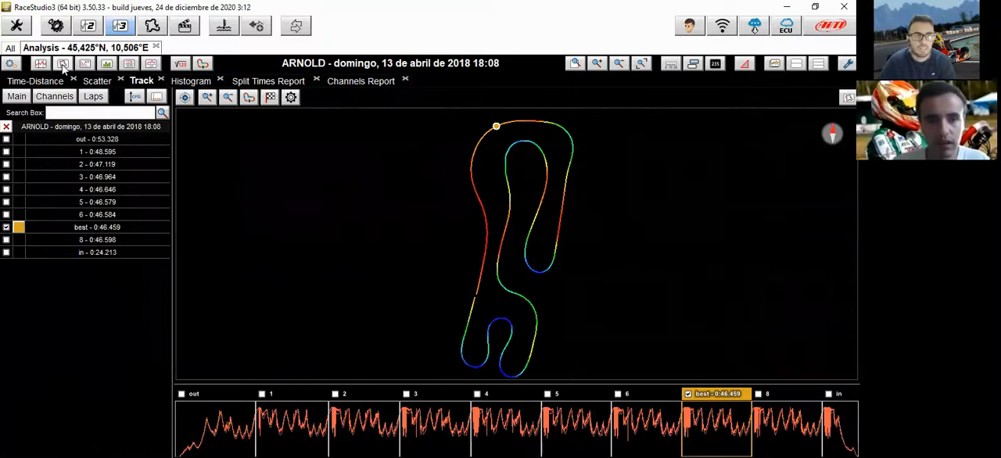
Cycle through Scatter, Split Times Report and Channels Report views, ending on Time-Distance
left_click(97, 81)
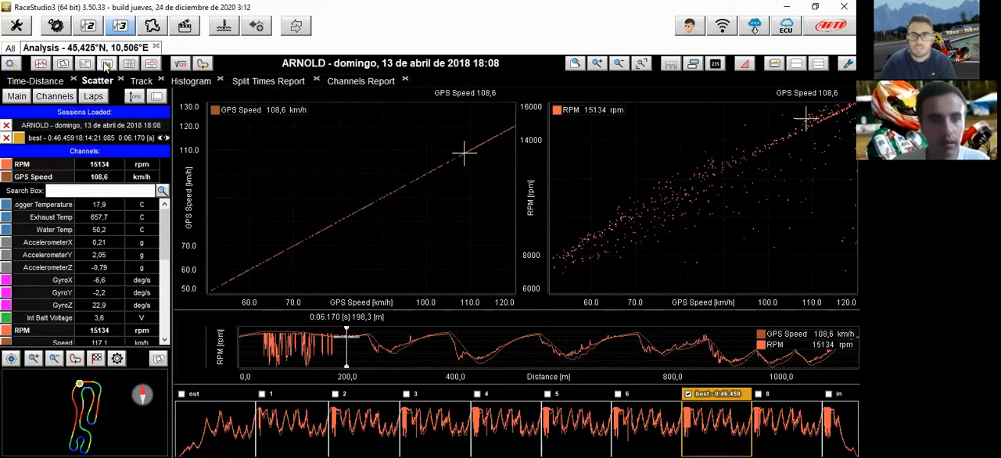
left_click(107, 63)
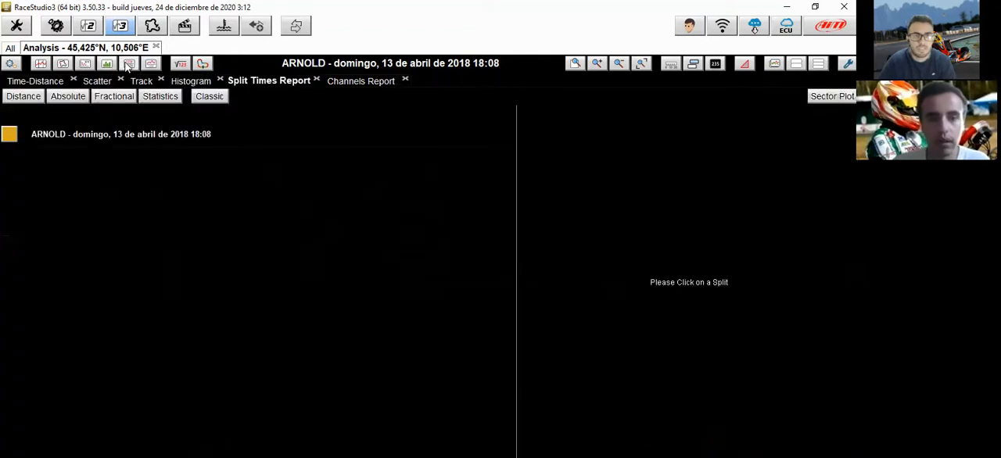
left_click(360, 81)
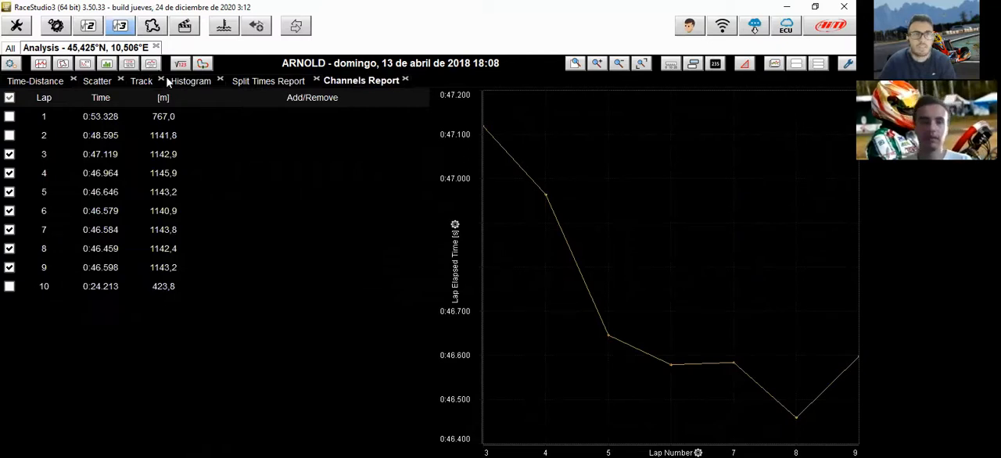
left_click(34, 82)
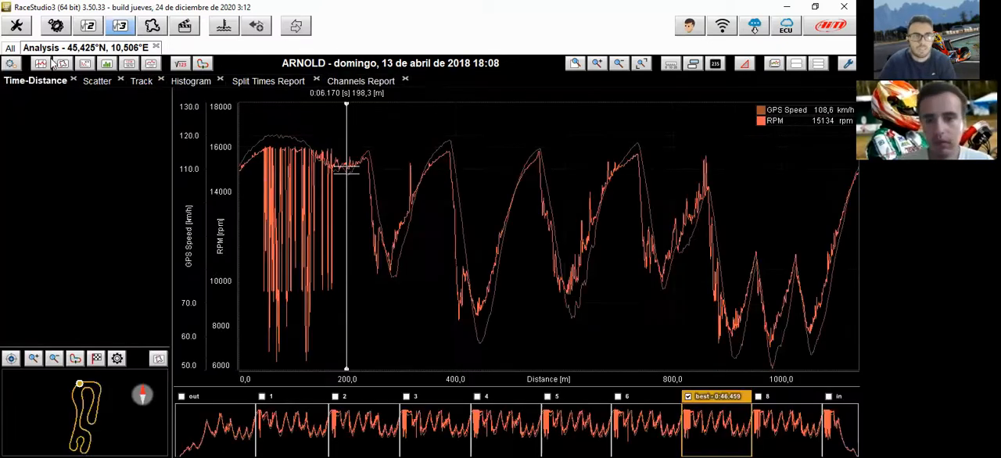
Zoom the distance graph in on the lap start, then back out to roughly the first 650 m
left_click(40, 62)
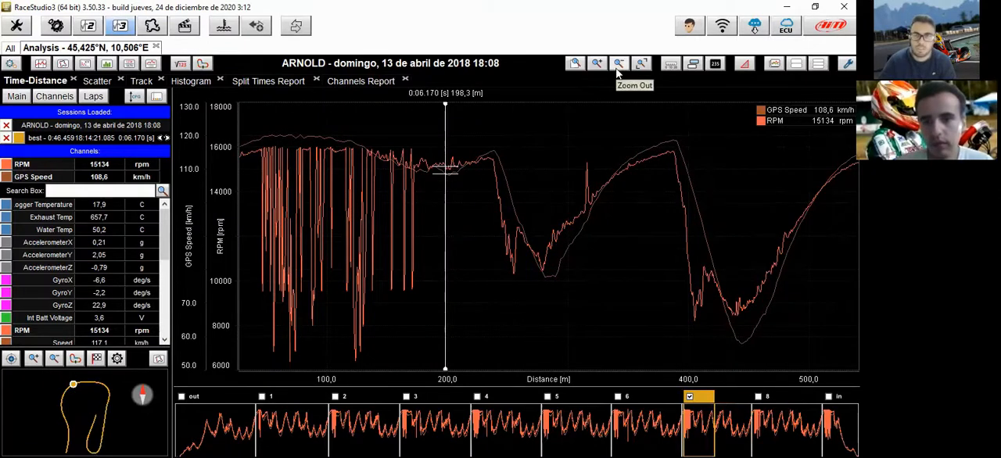
left_click(619, 63)
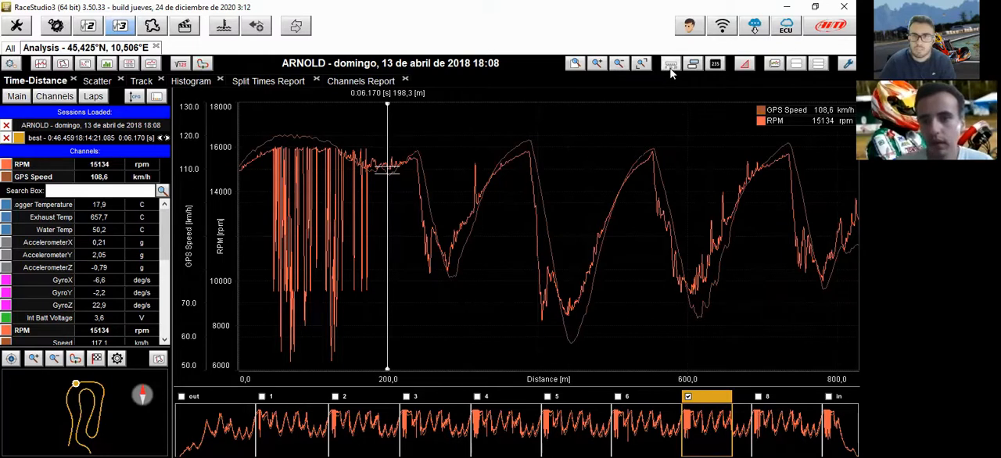
mouse_move(471, 365)
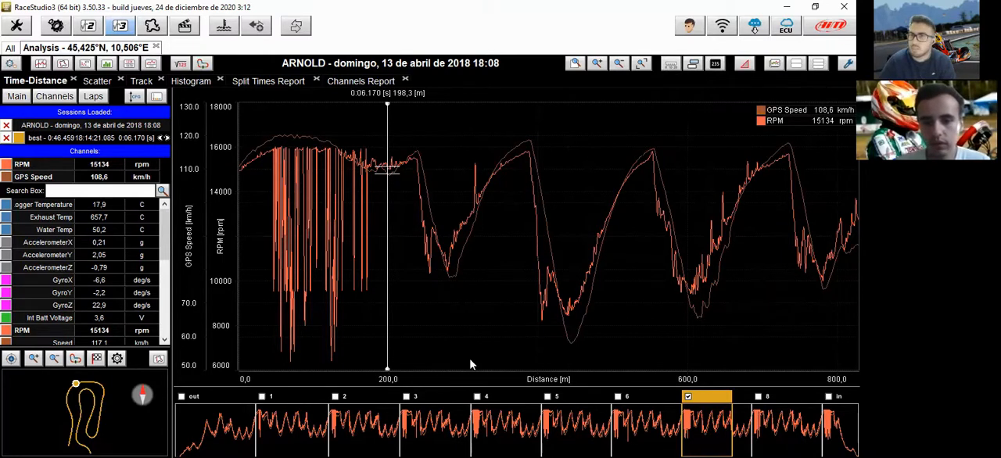
mouse_move(711, 157)
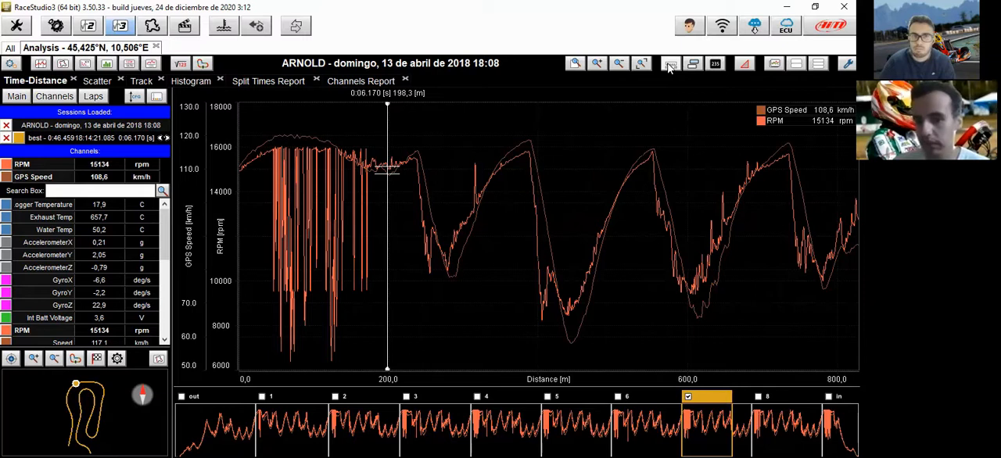
mouse_move(694, 62)
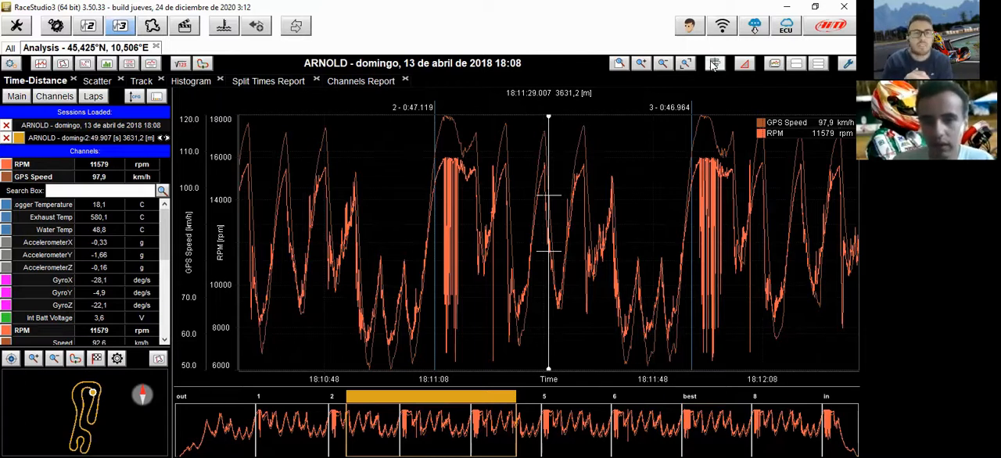
mouse_move(278, 201)
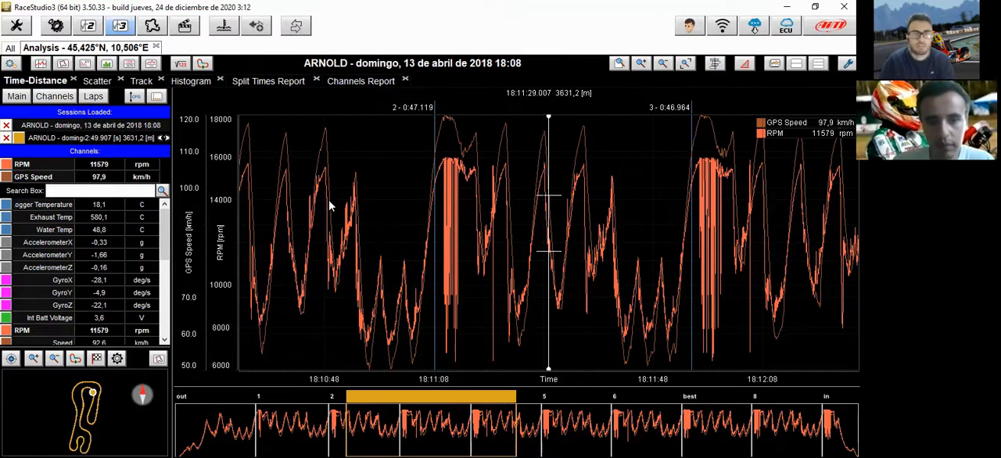
mouse_move(719, 226)
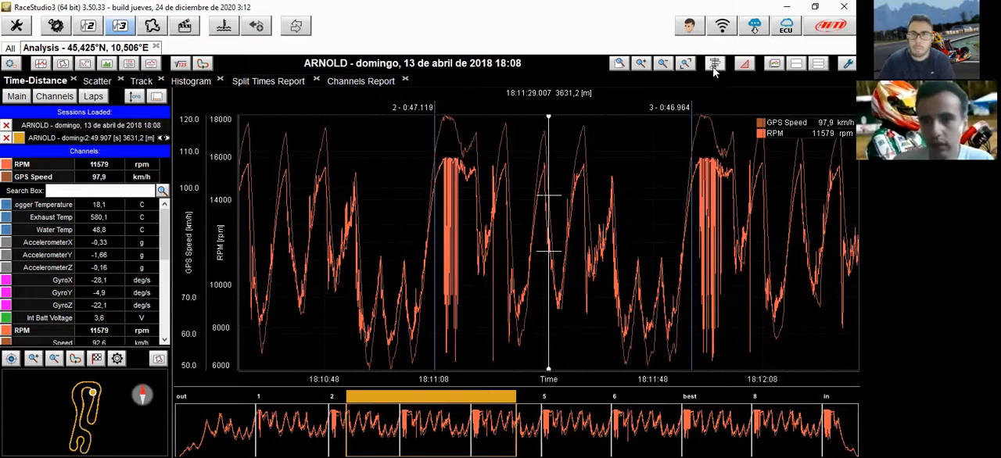
mouse_move(714, 62)
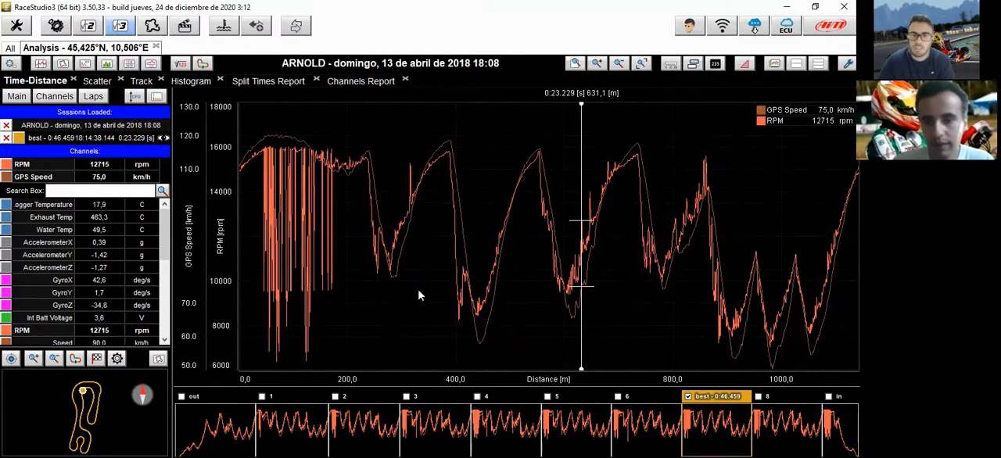
mouse_move(698, 113)
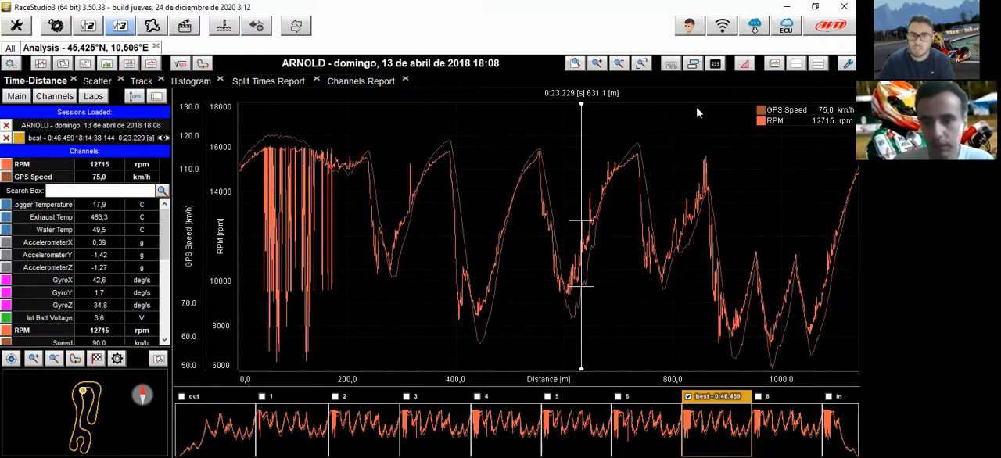
left_click(745, 62)
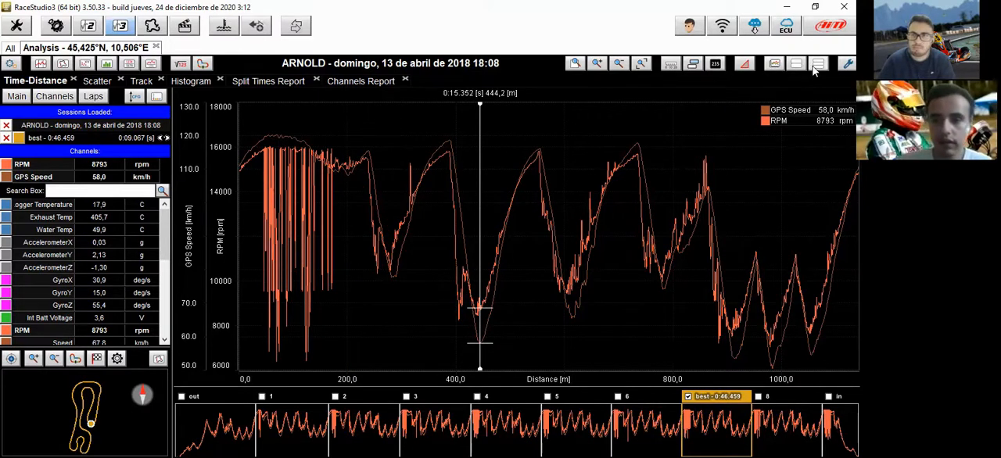
mouse_move(798, 62)
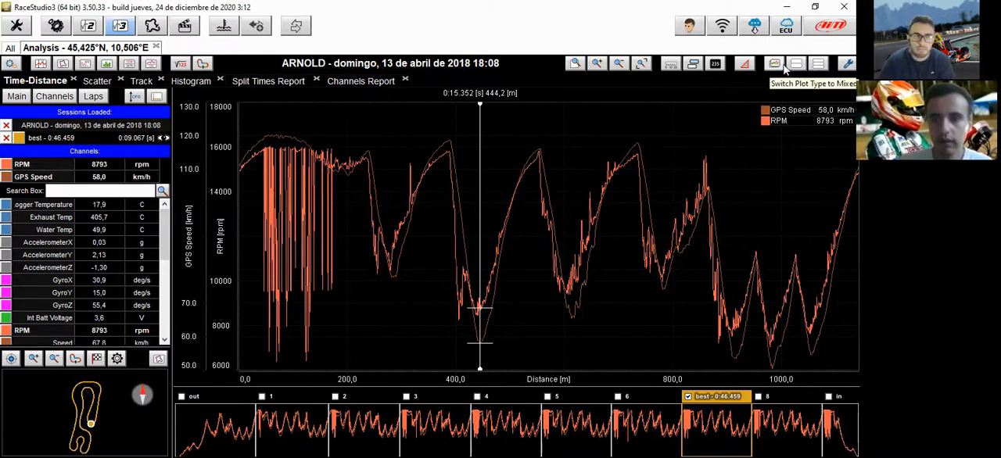
mouse_move(626, 238)
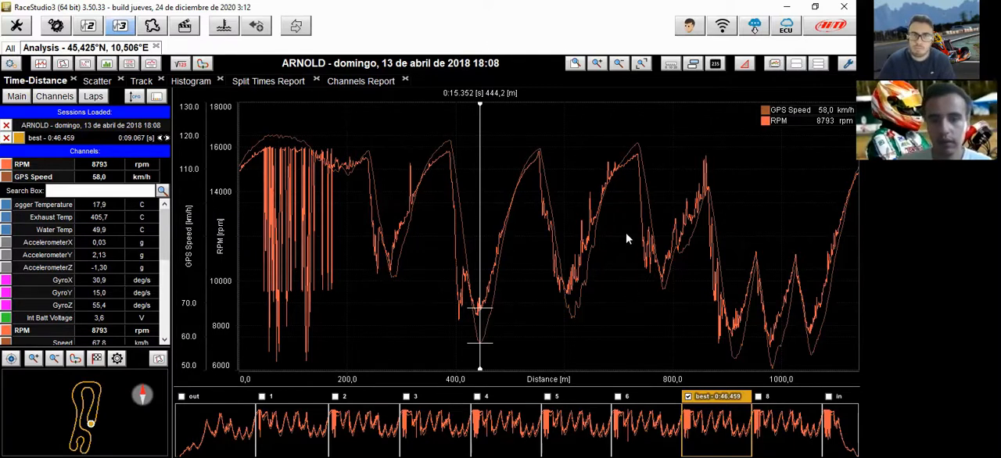
mouse_move(687, 169)
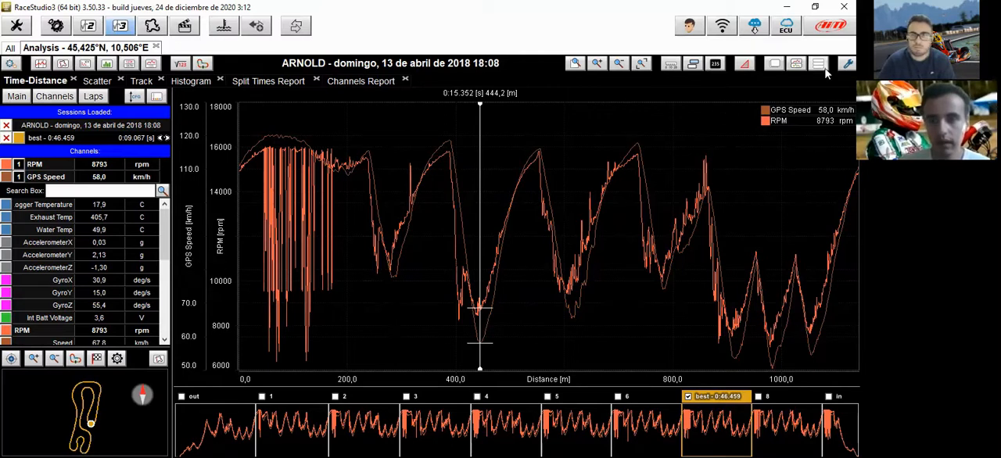
Split GPS speed and RPM into separate stacked graphs and scroll through the channel list
left_click(820, 63)
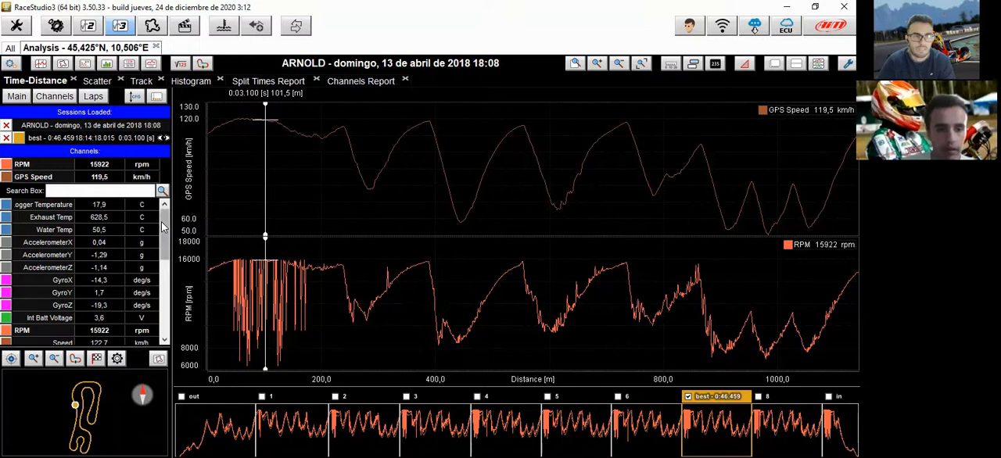
scroll("down", 3)
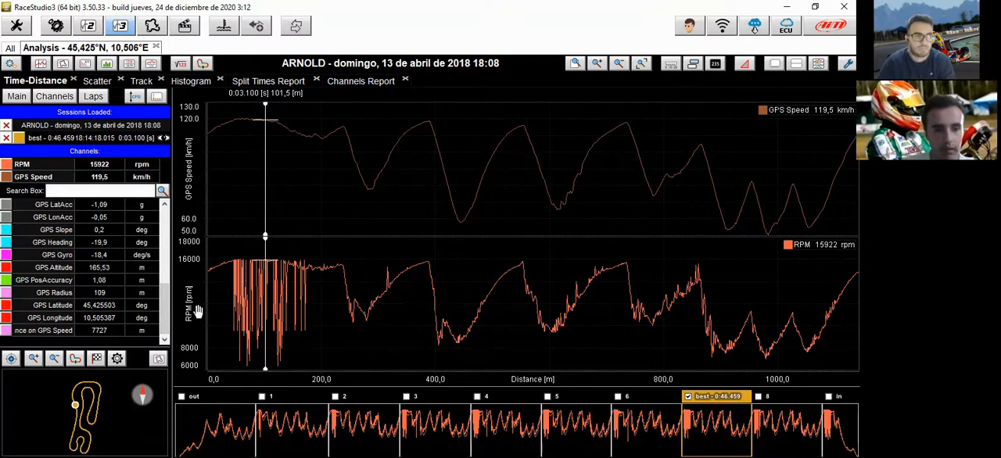
scroll("down", 3)
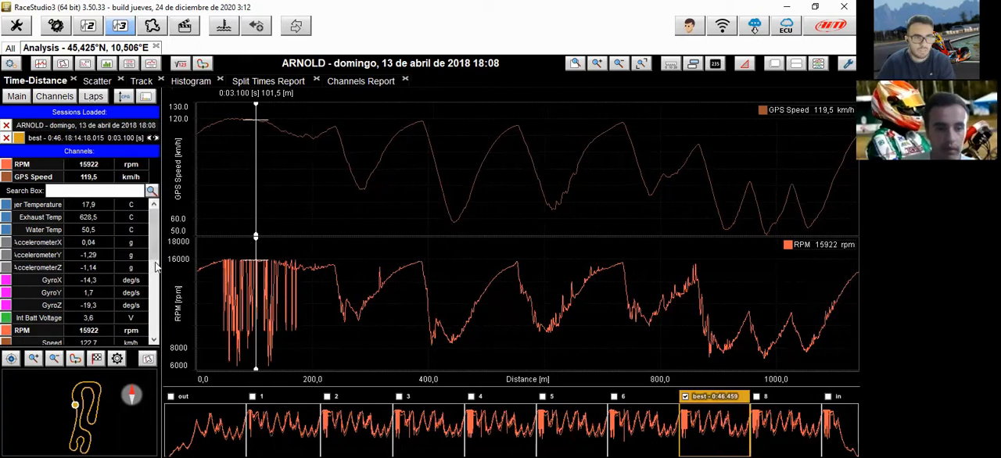
scroll("down", 3)
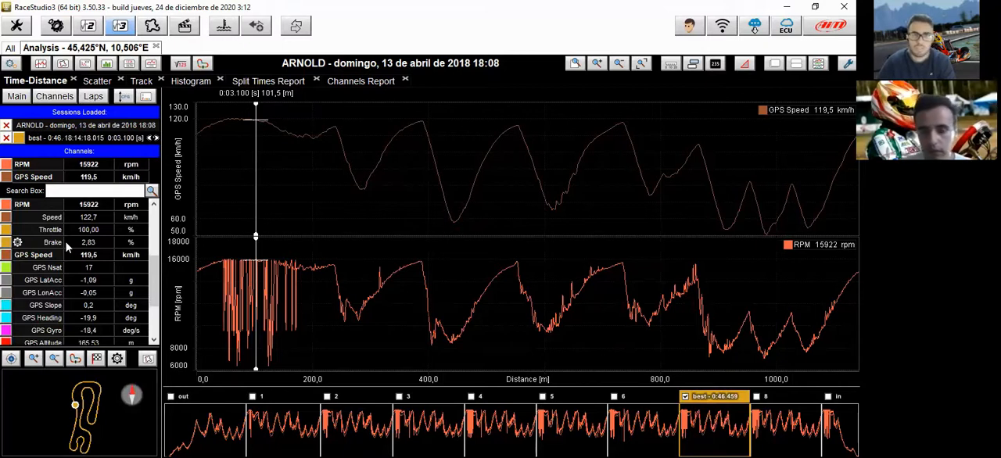
scroll("down", 3)
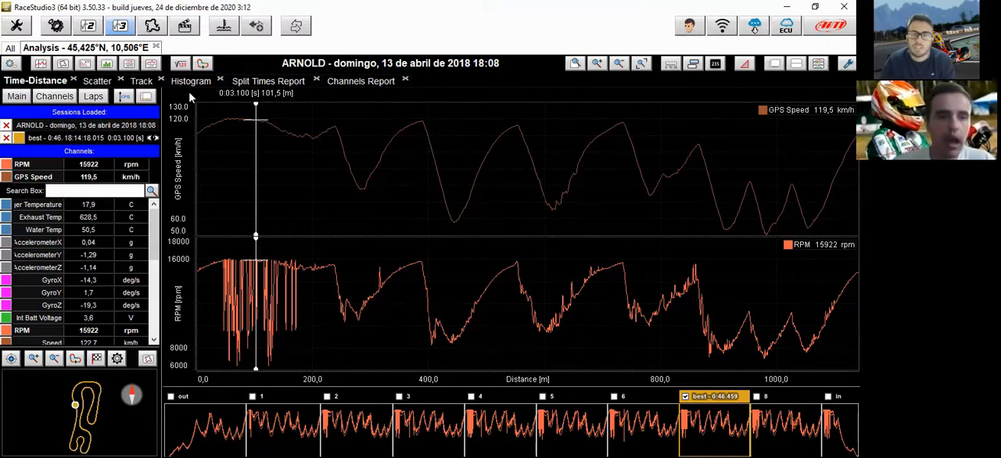
mouse_move(369, 250)
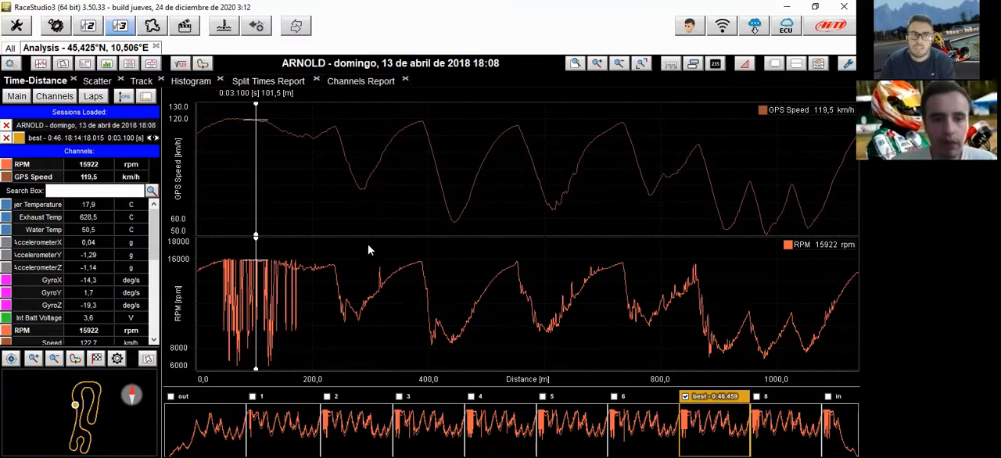
mouse_move(328, 172)
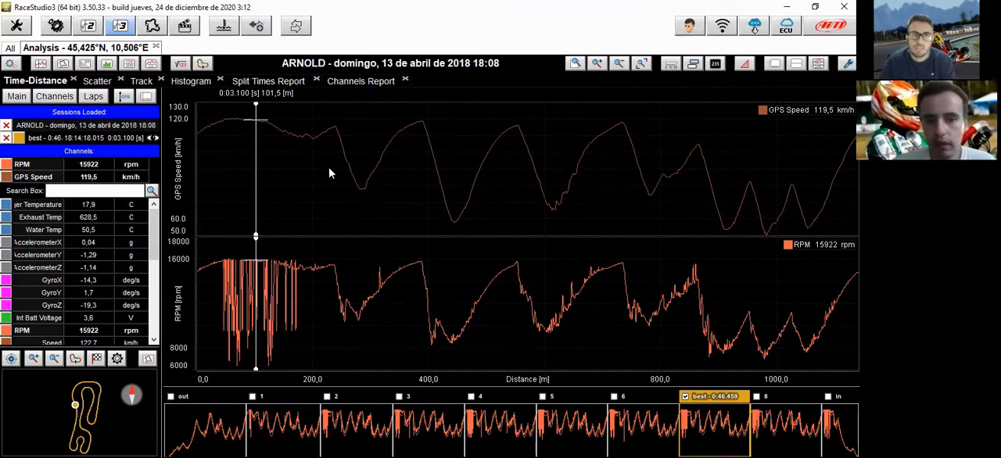
mouse_move(313, 166)
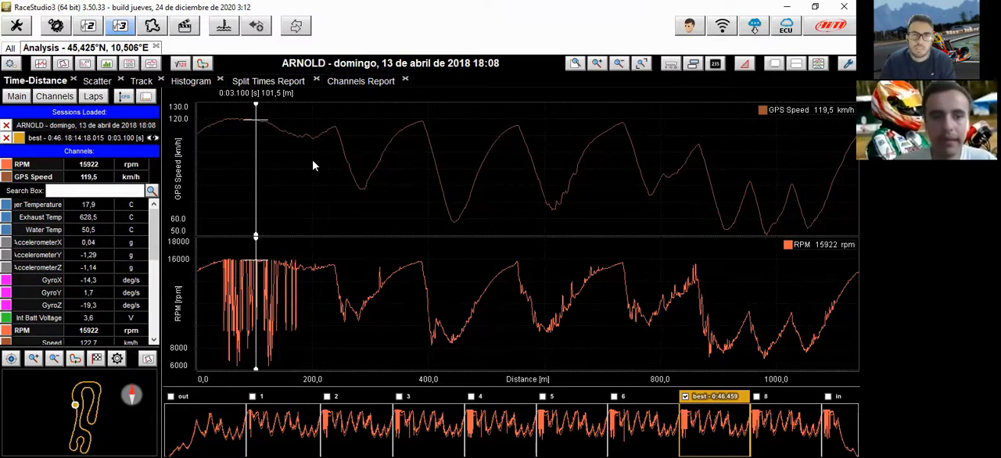
Show the session's Laps list and tick lap 5 (0:46.579) to overlay it with the best lap
left_click(94, 96)
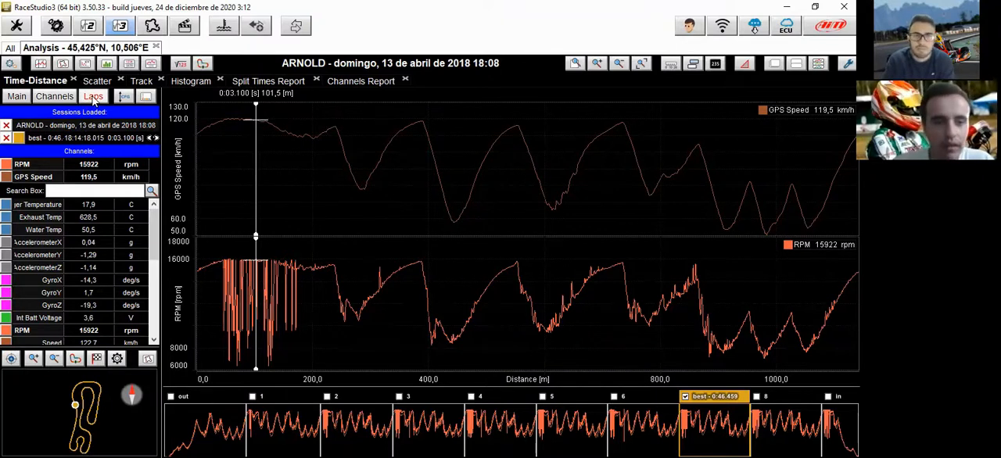
left_click(94, 96)
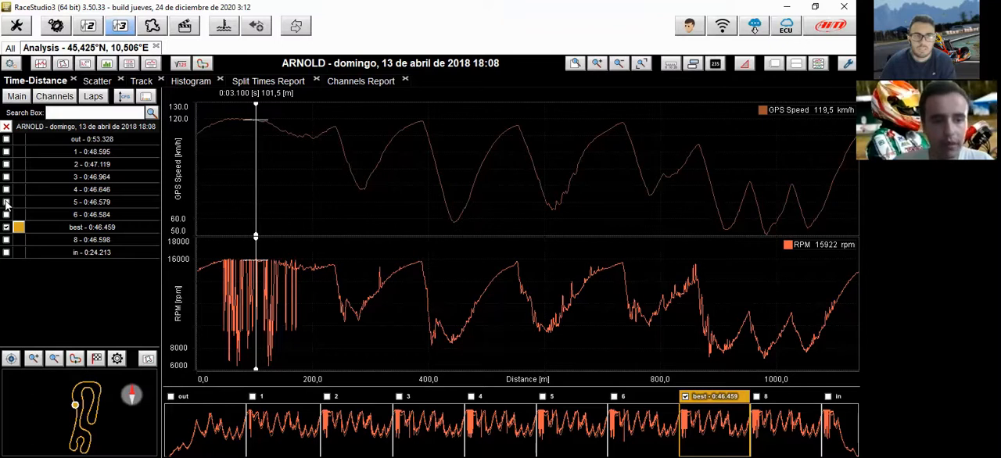
left_click(6, 202)
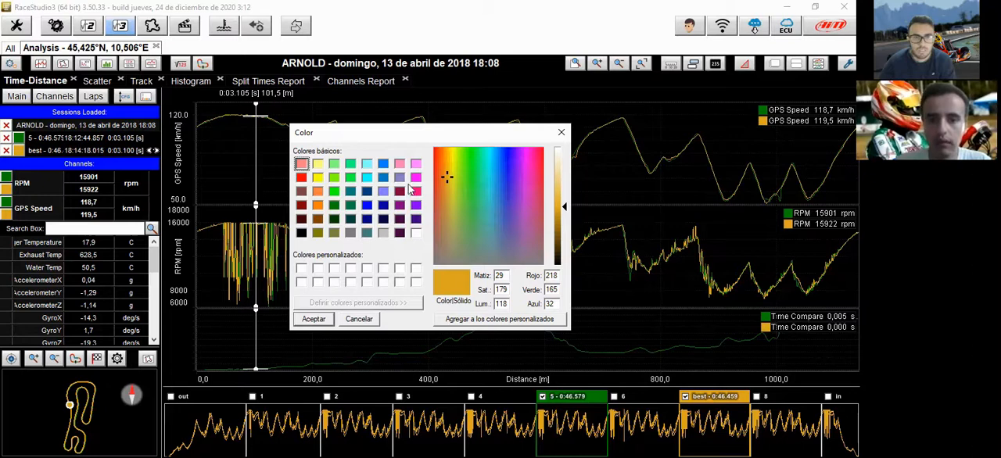
Pick the pink swatch in the Color dialog and confirm with Aceptar
left_click(416, 179)
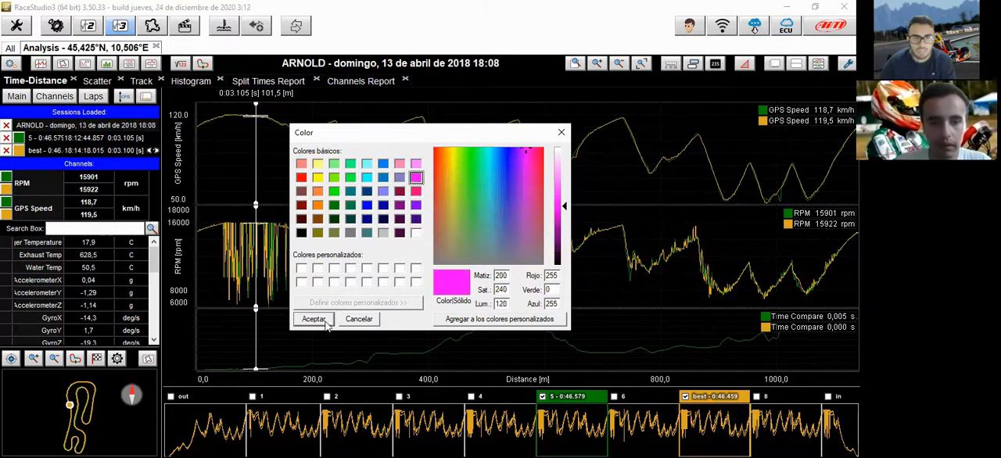
left_click(313, 319)
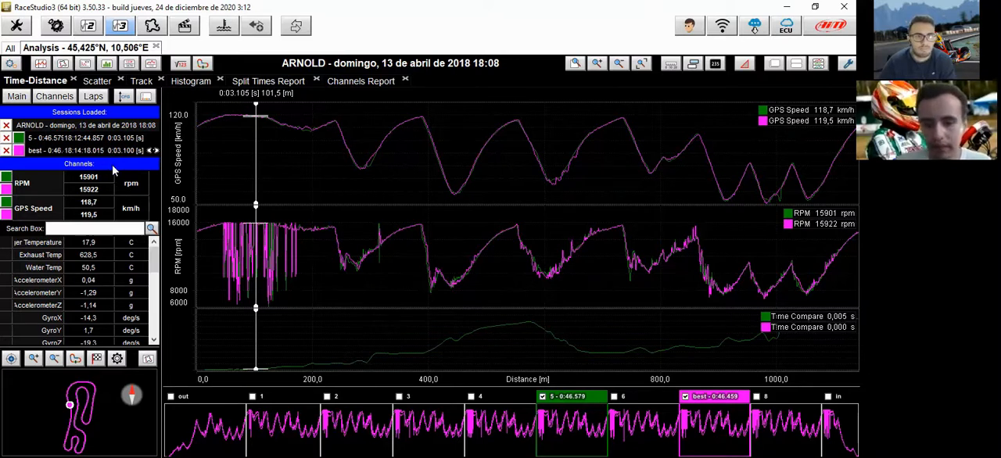
mouse_move(378, 356)
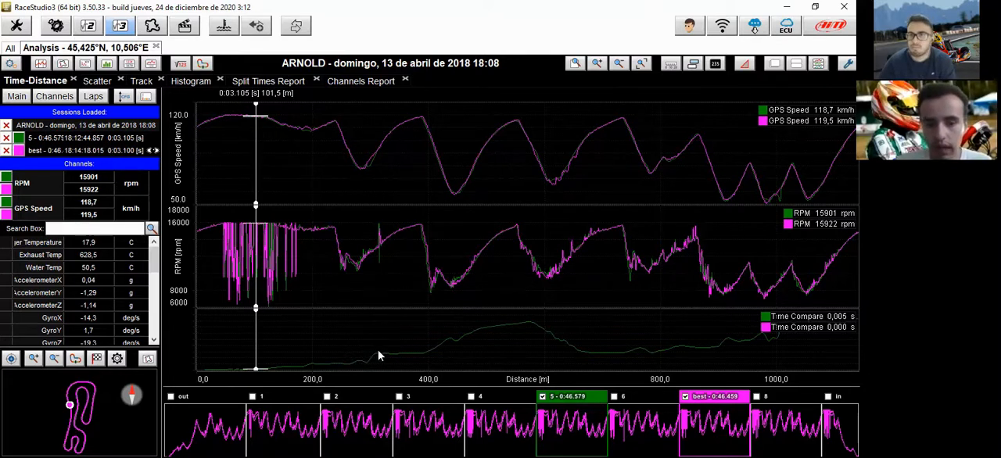
mouse_move(354, 266)
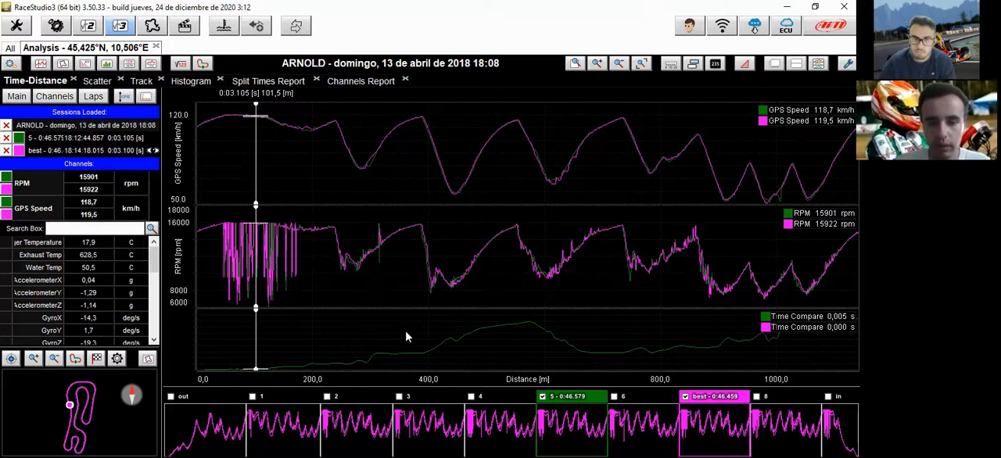
mouse_move(288, 356)
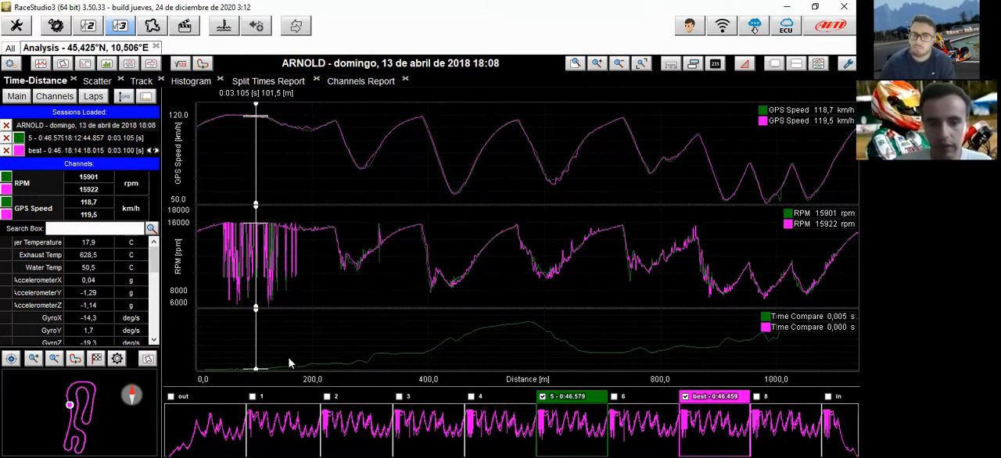
mouse_move(327, 353)
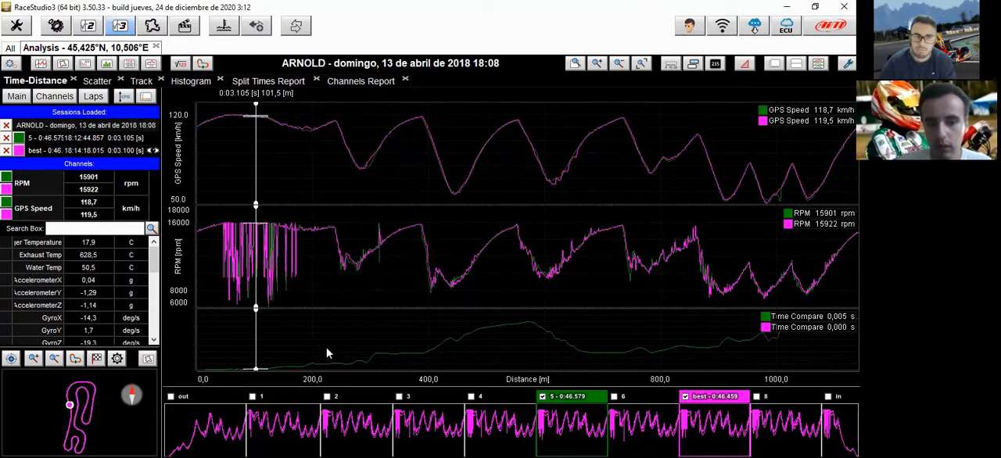
mouse_move(374, 338)
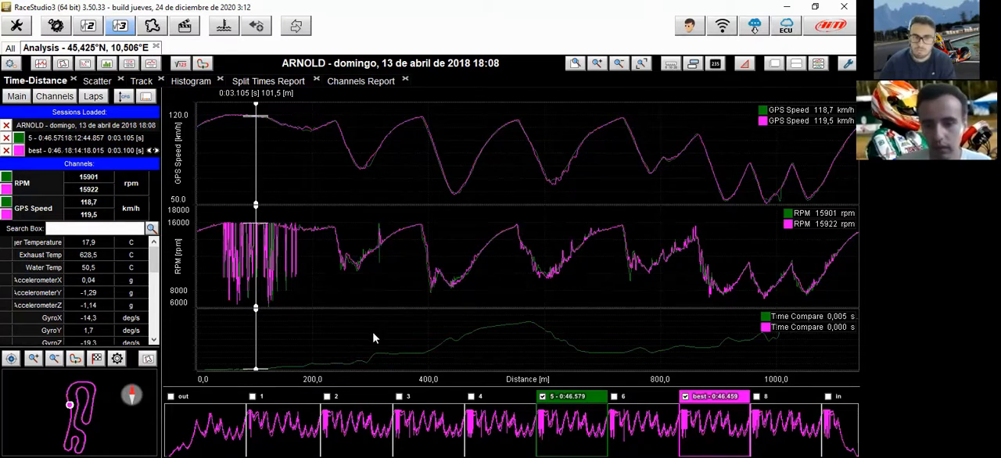